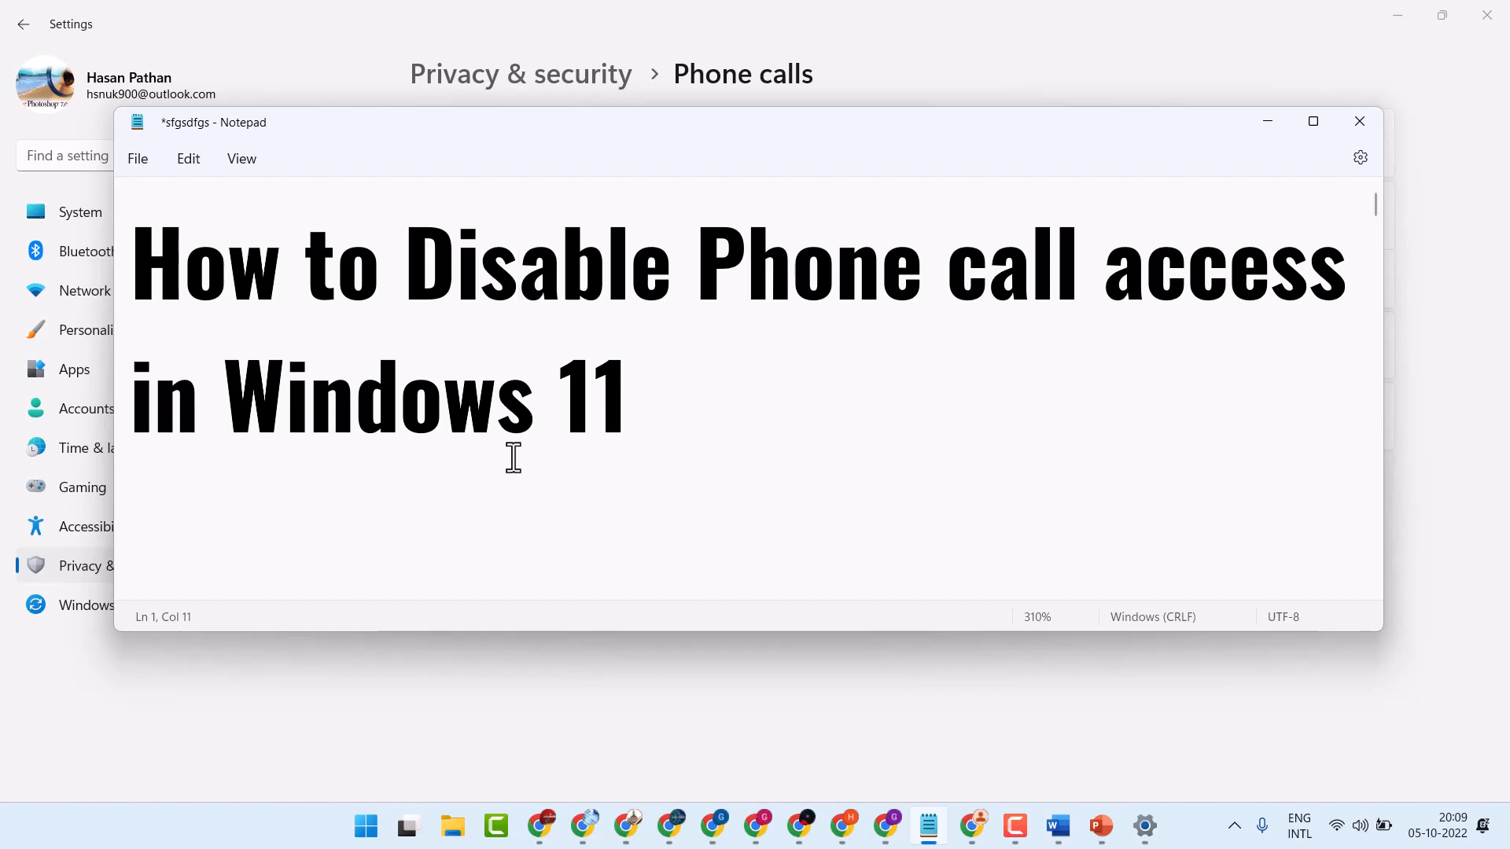
mouse_move(1191, 14)
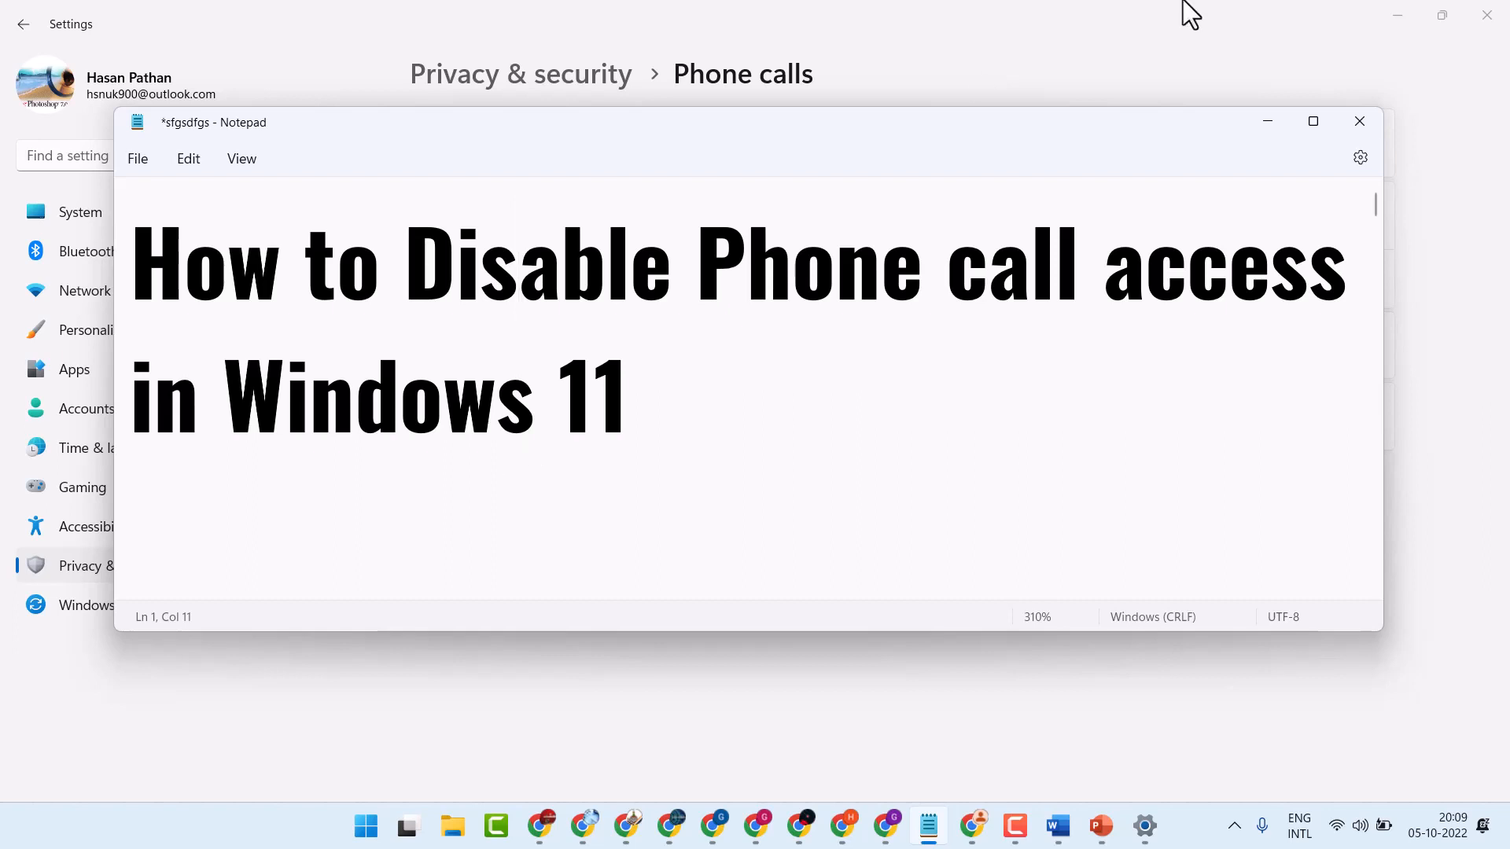
mouse_move(541, 801)
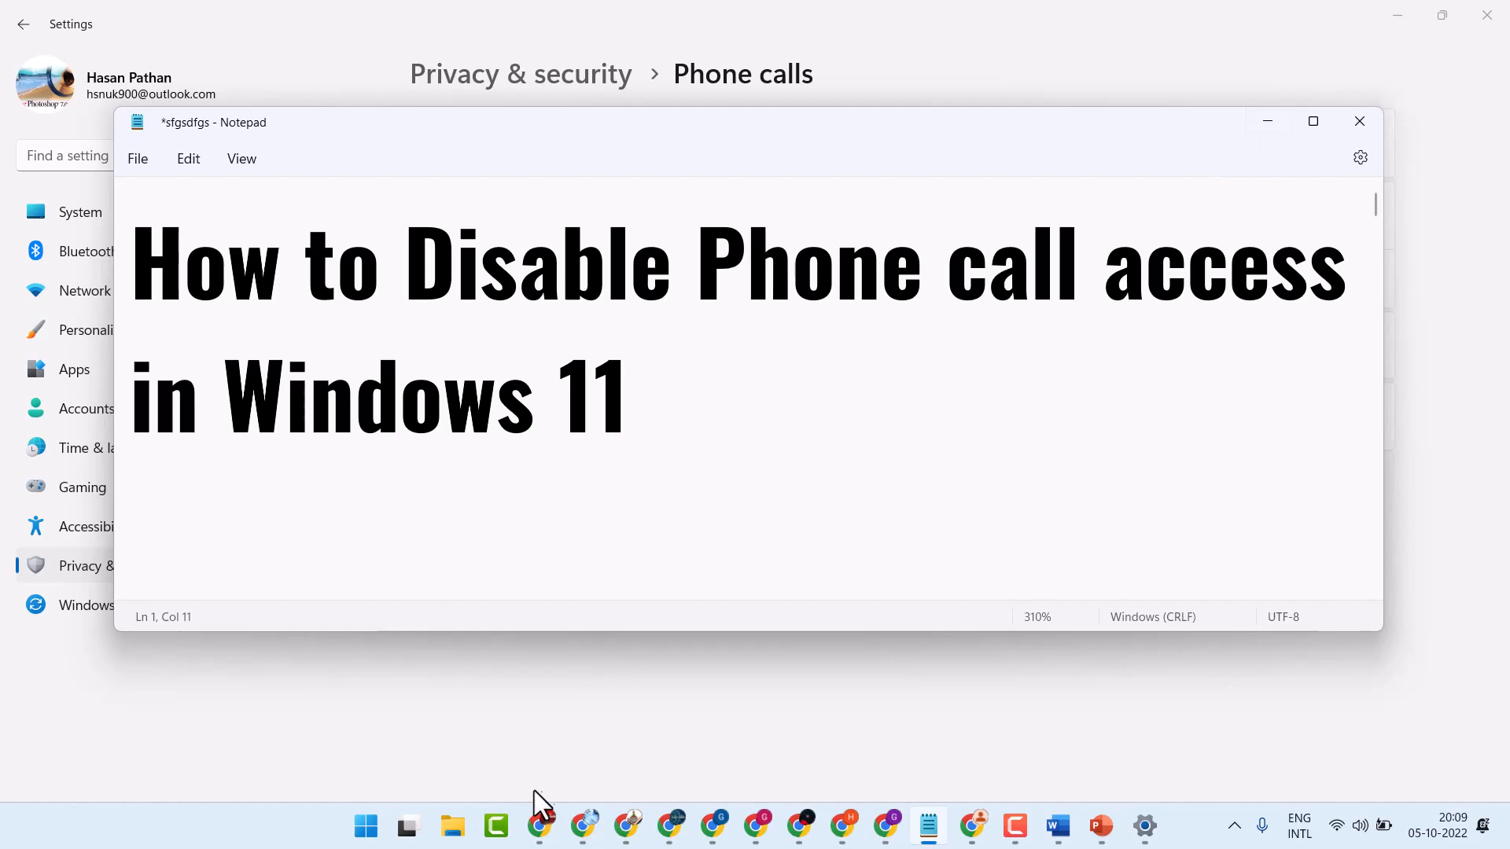
Step: Search the Start menu for the Settings app so it appears as best match
left_click(363, 825)
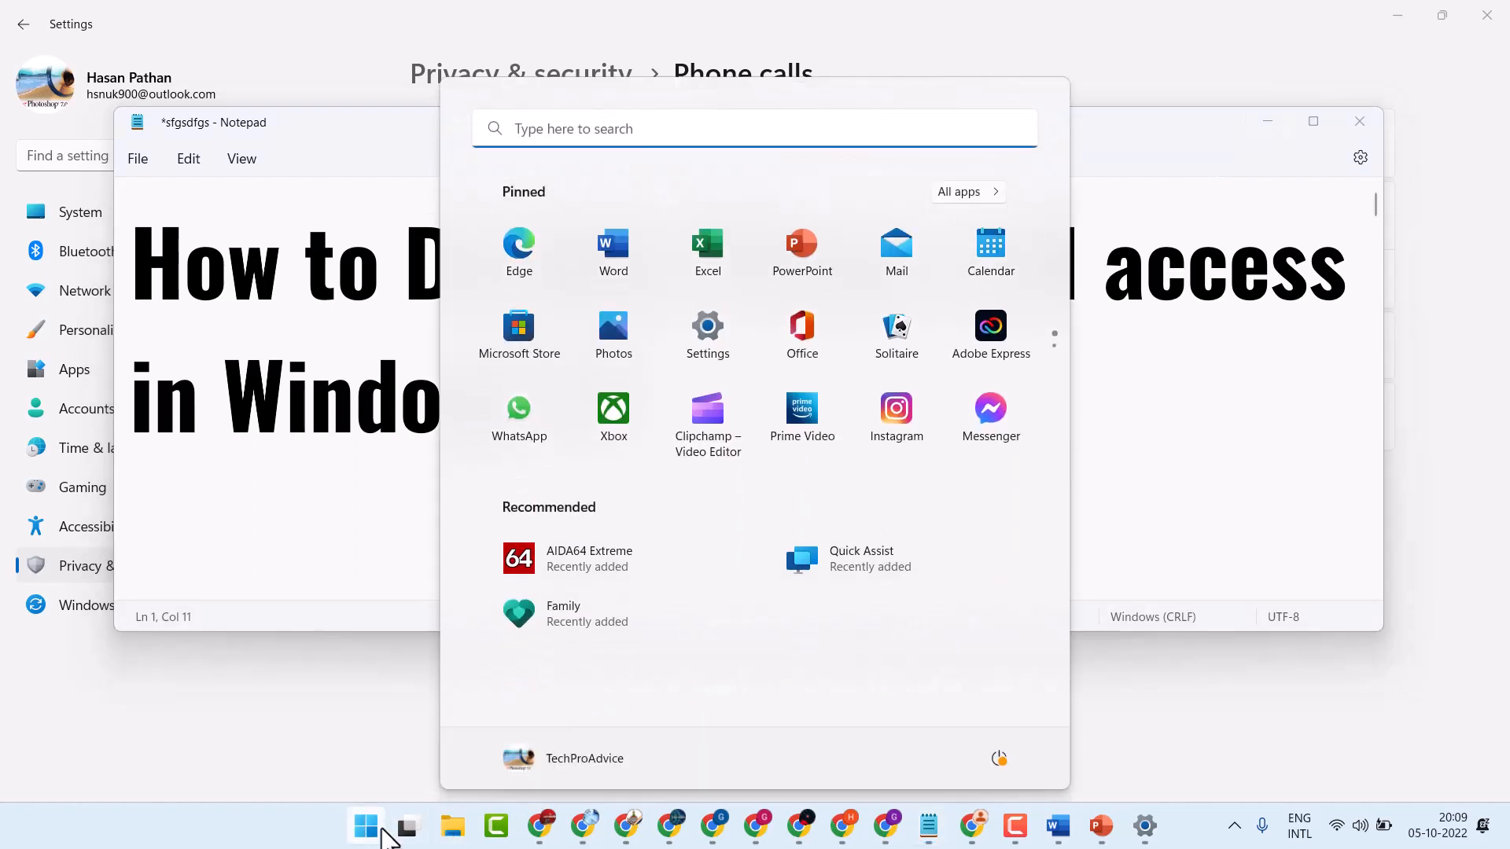
mouse_move(753, 108)
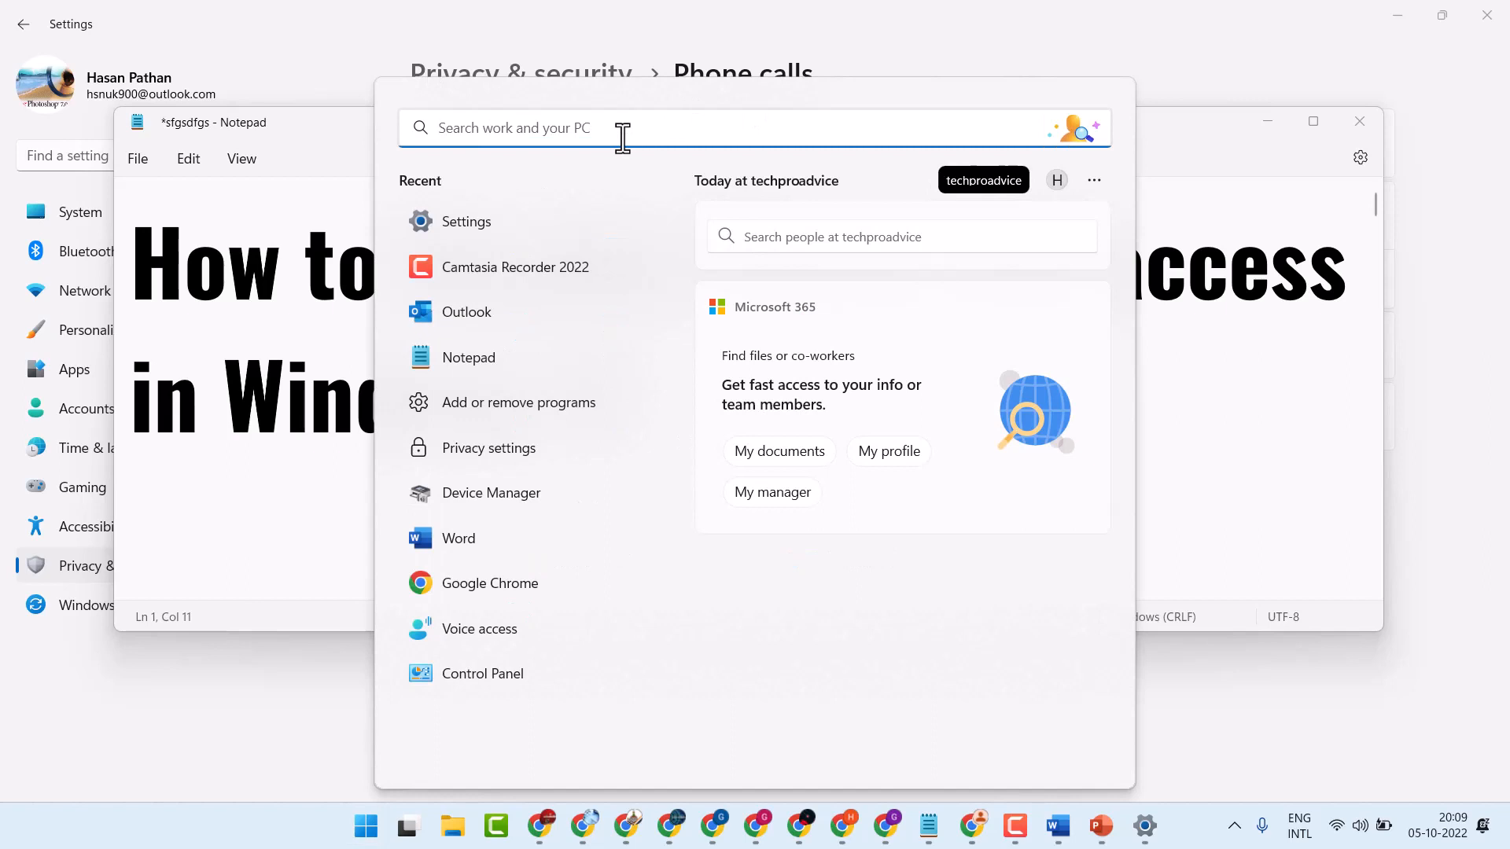
type("sett")
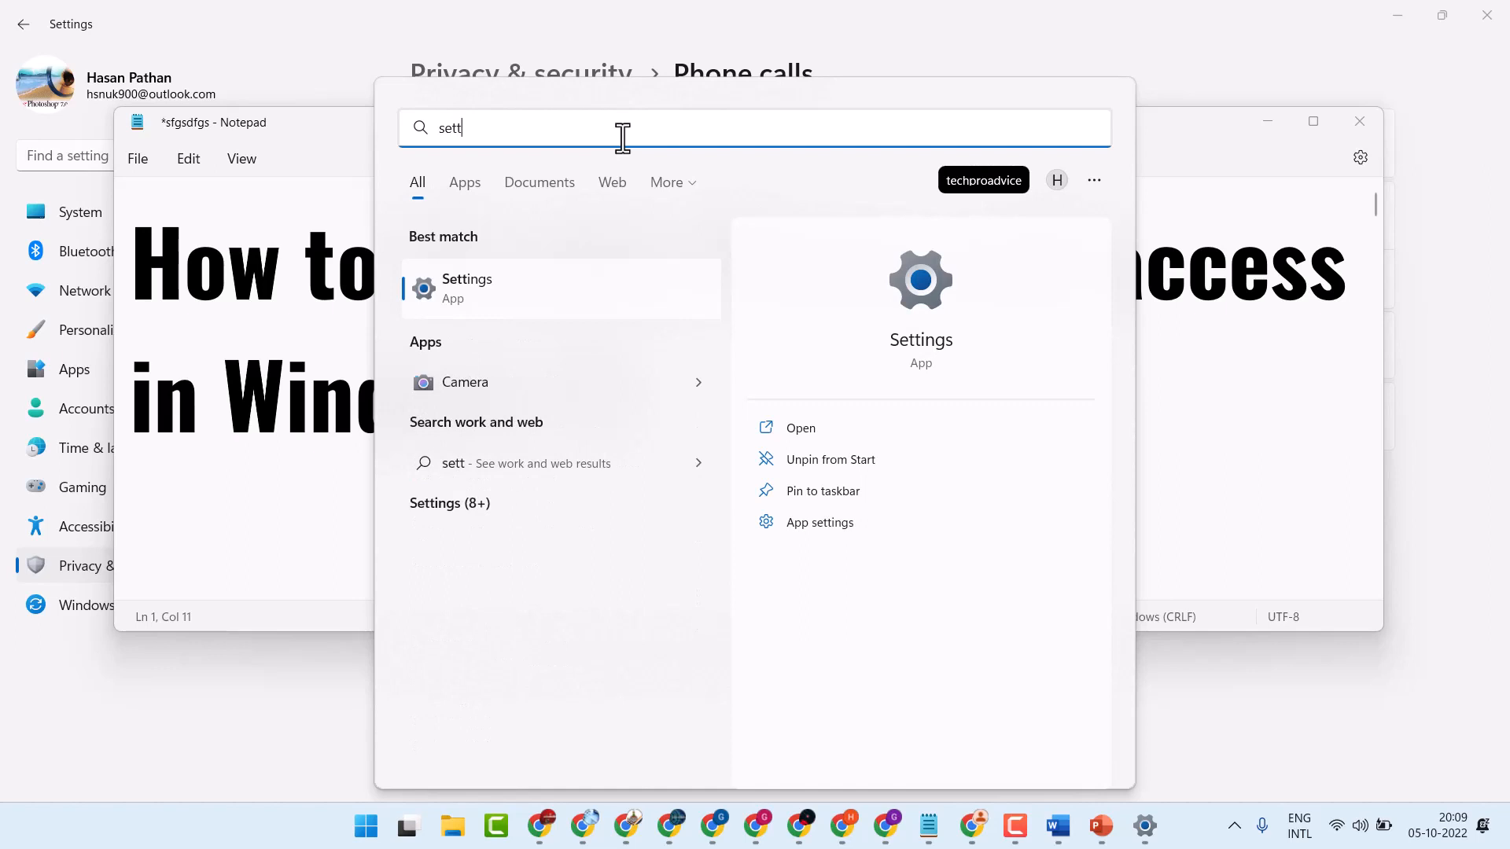
mouse_move(495, 304)
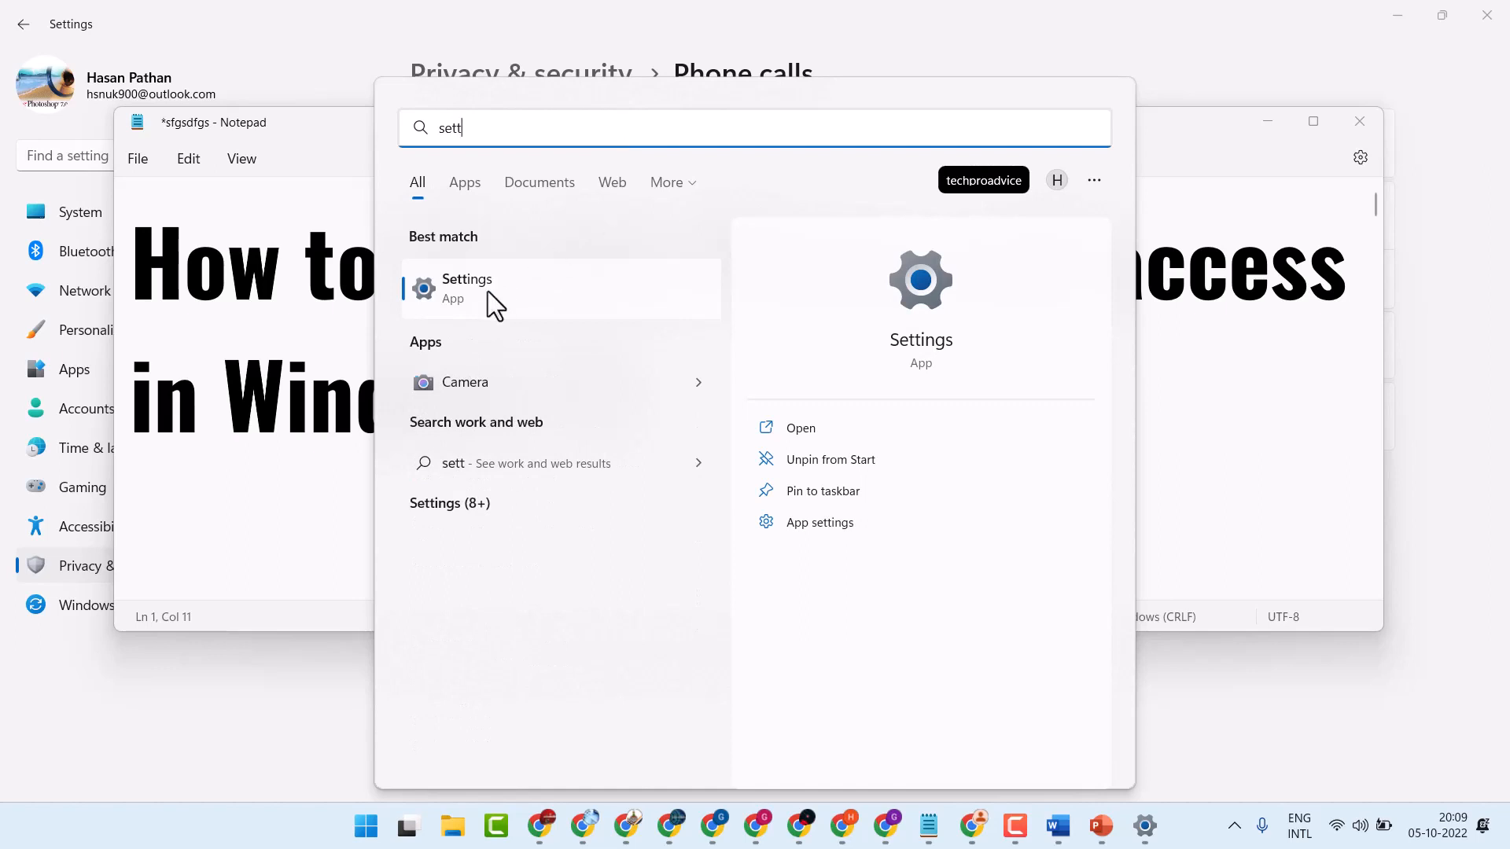
Step: Launch Settings, go to Privacy & security and scroll to the App permissions list
left_click(467, 288)
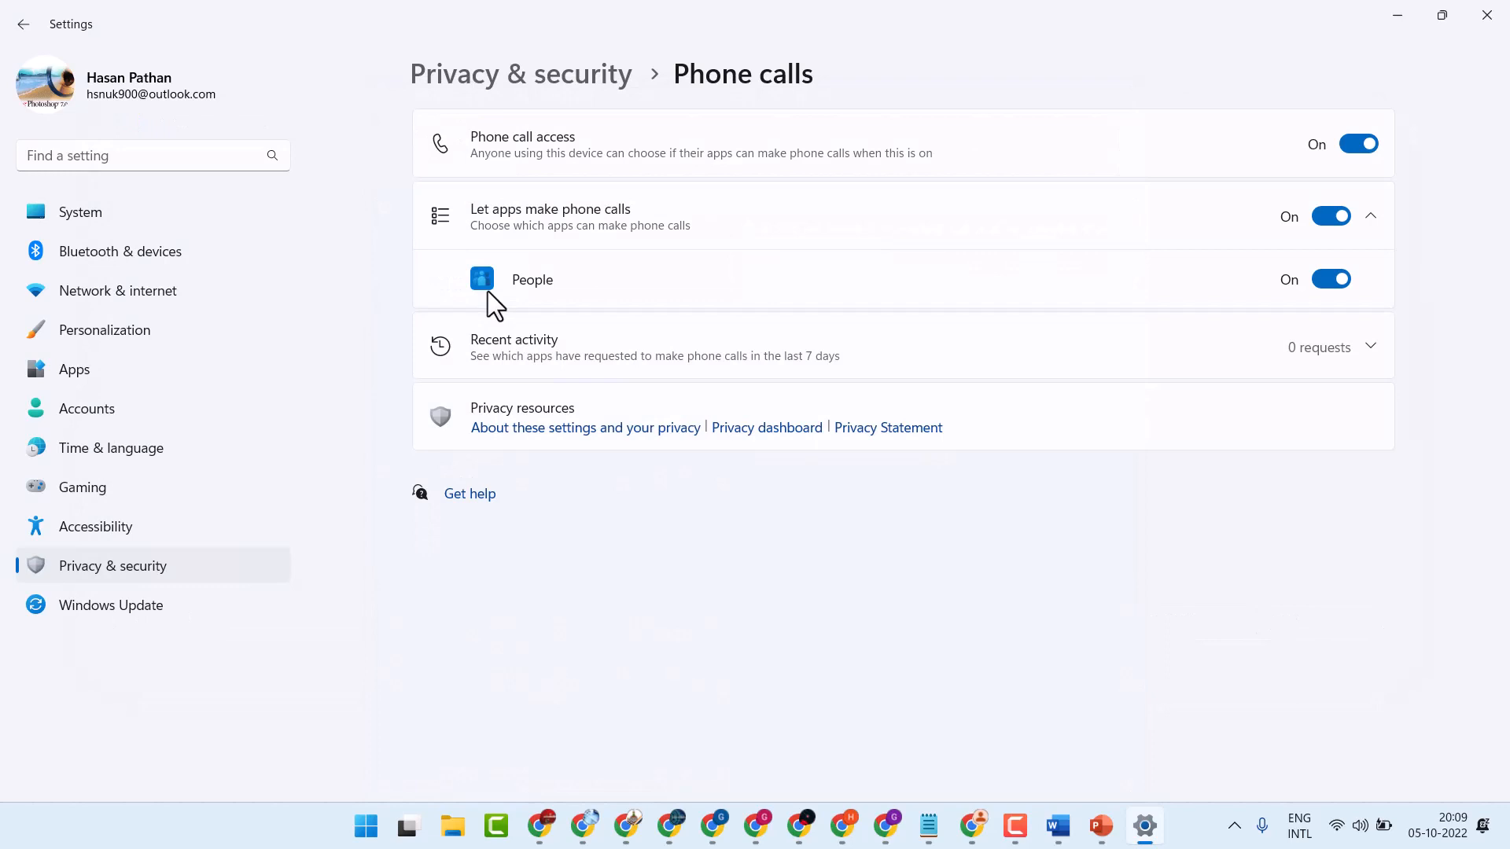
mouse_move(75, 586)
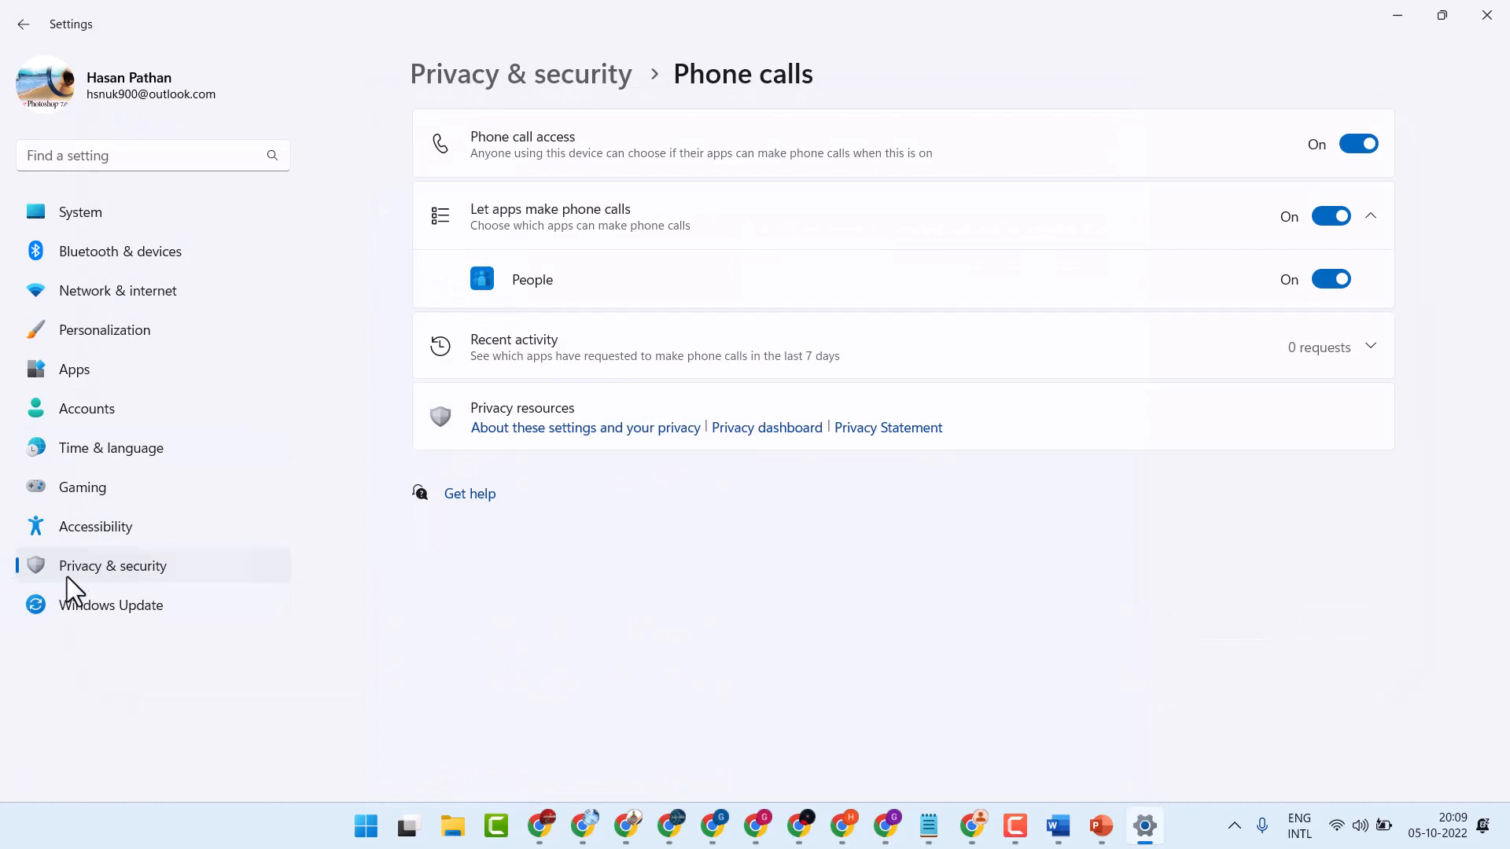
left_click(24, 24)
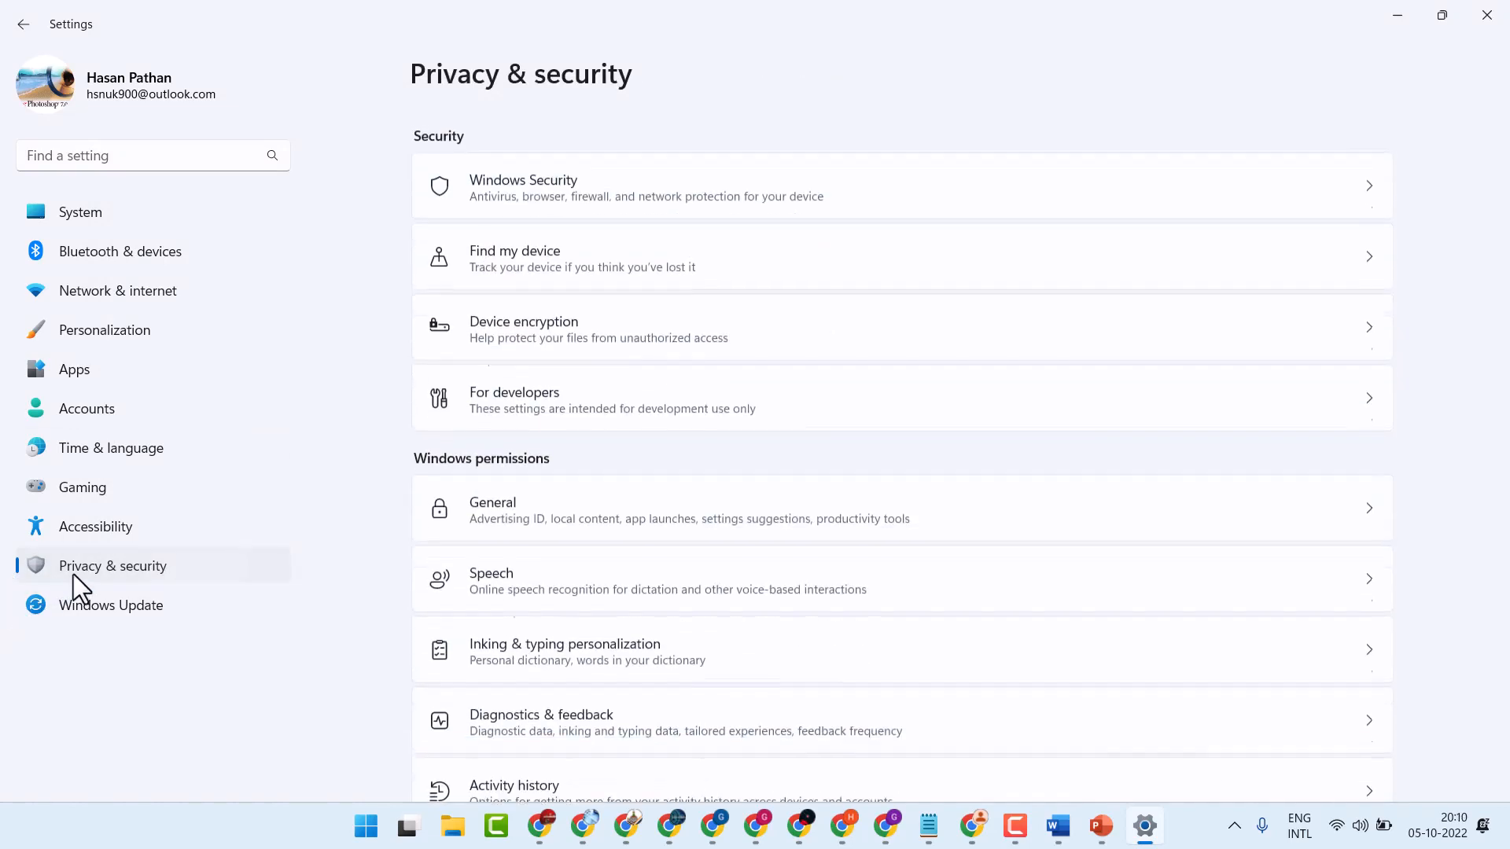
scroll("down", 3)
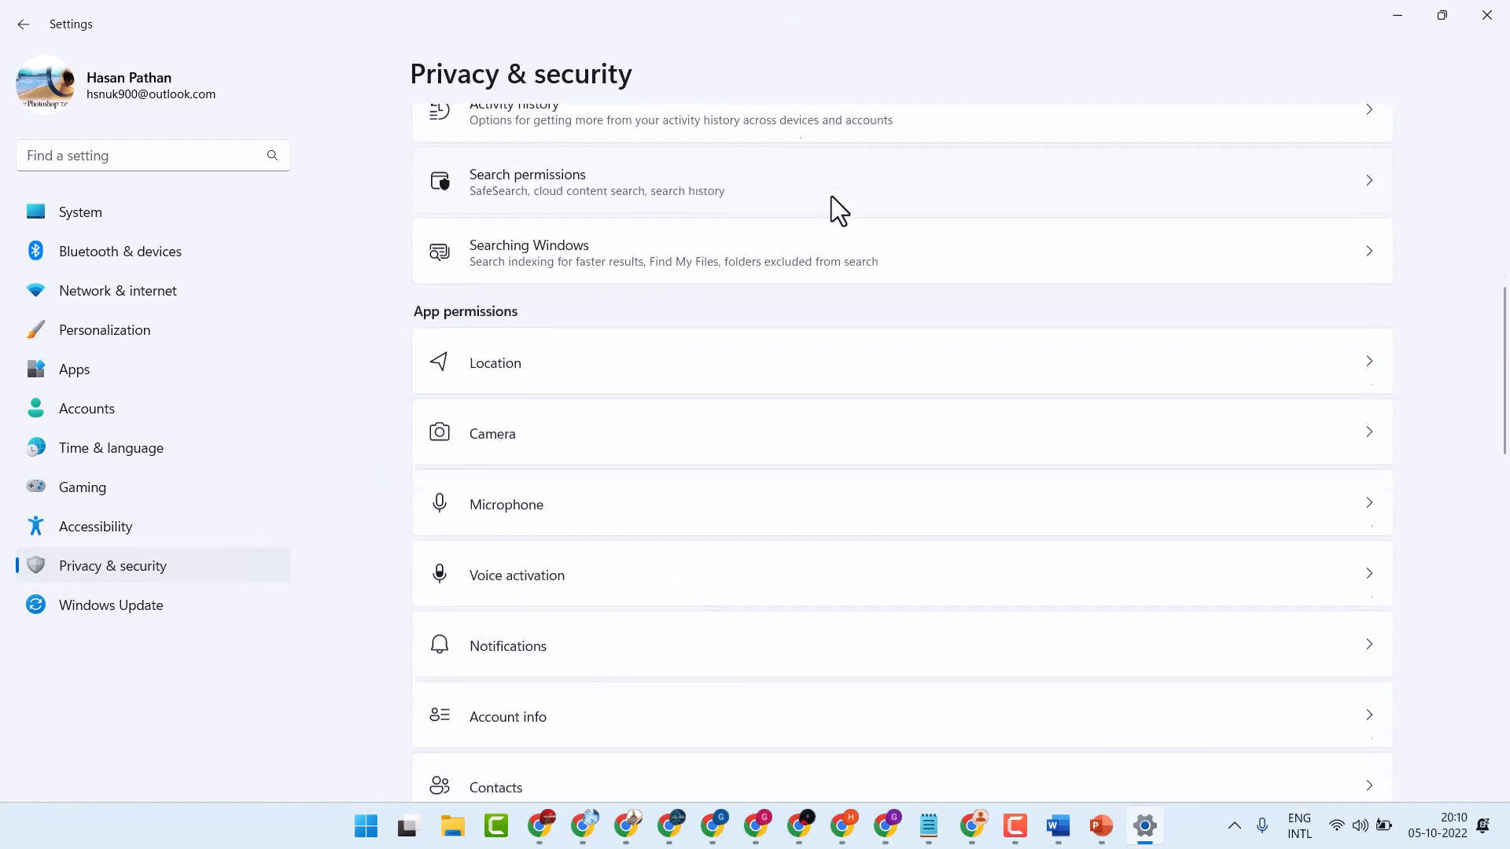
scroll("down", 3)
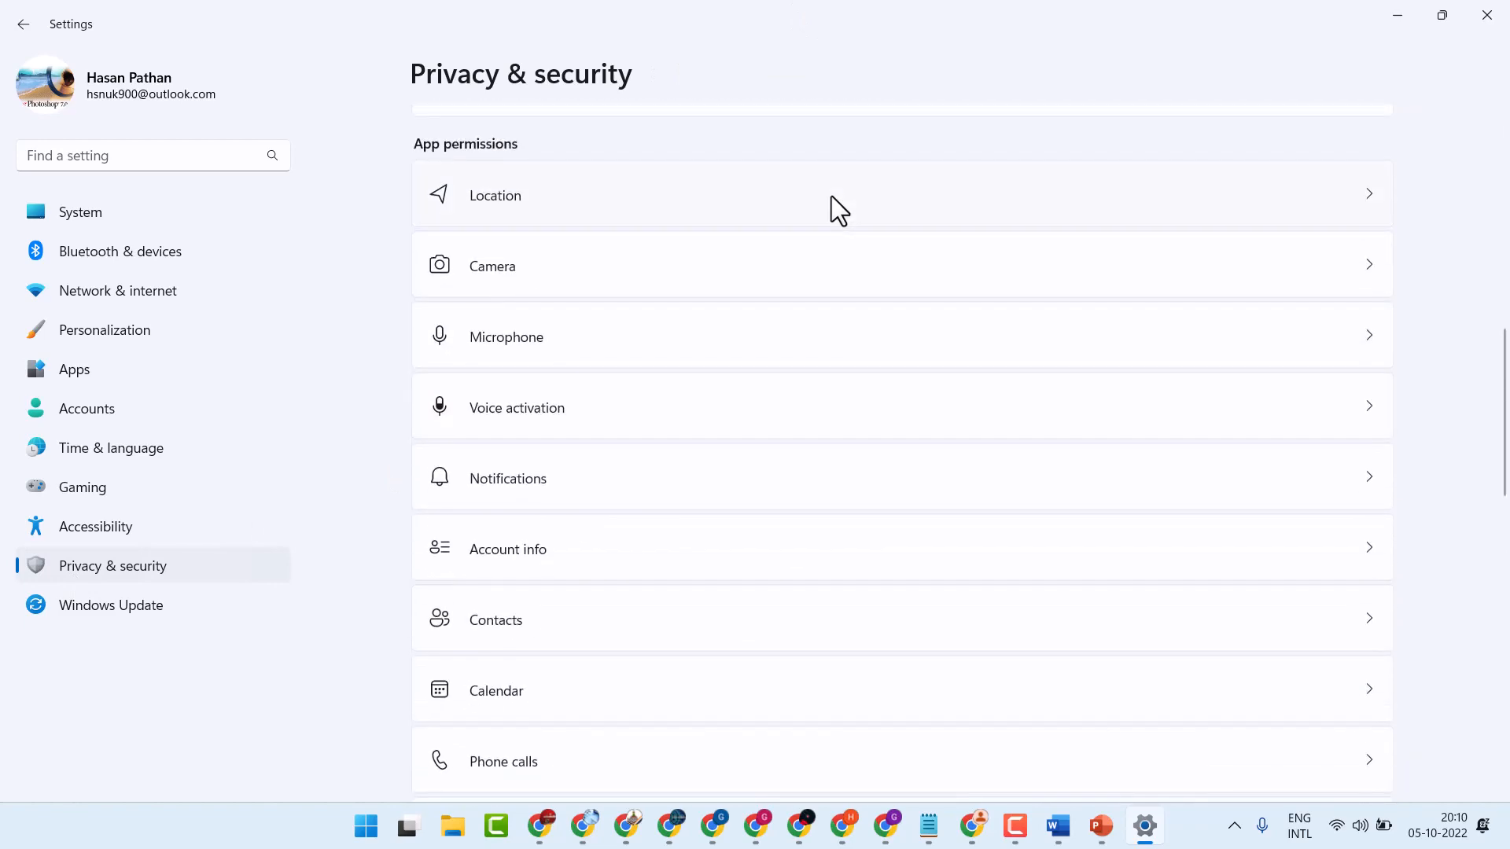
scroll("down", 3)
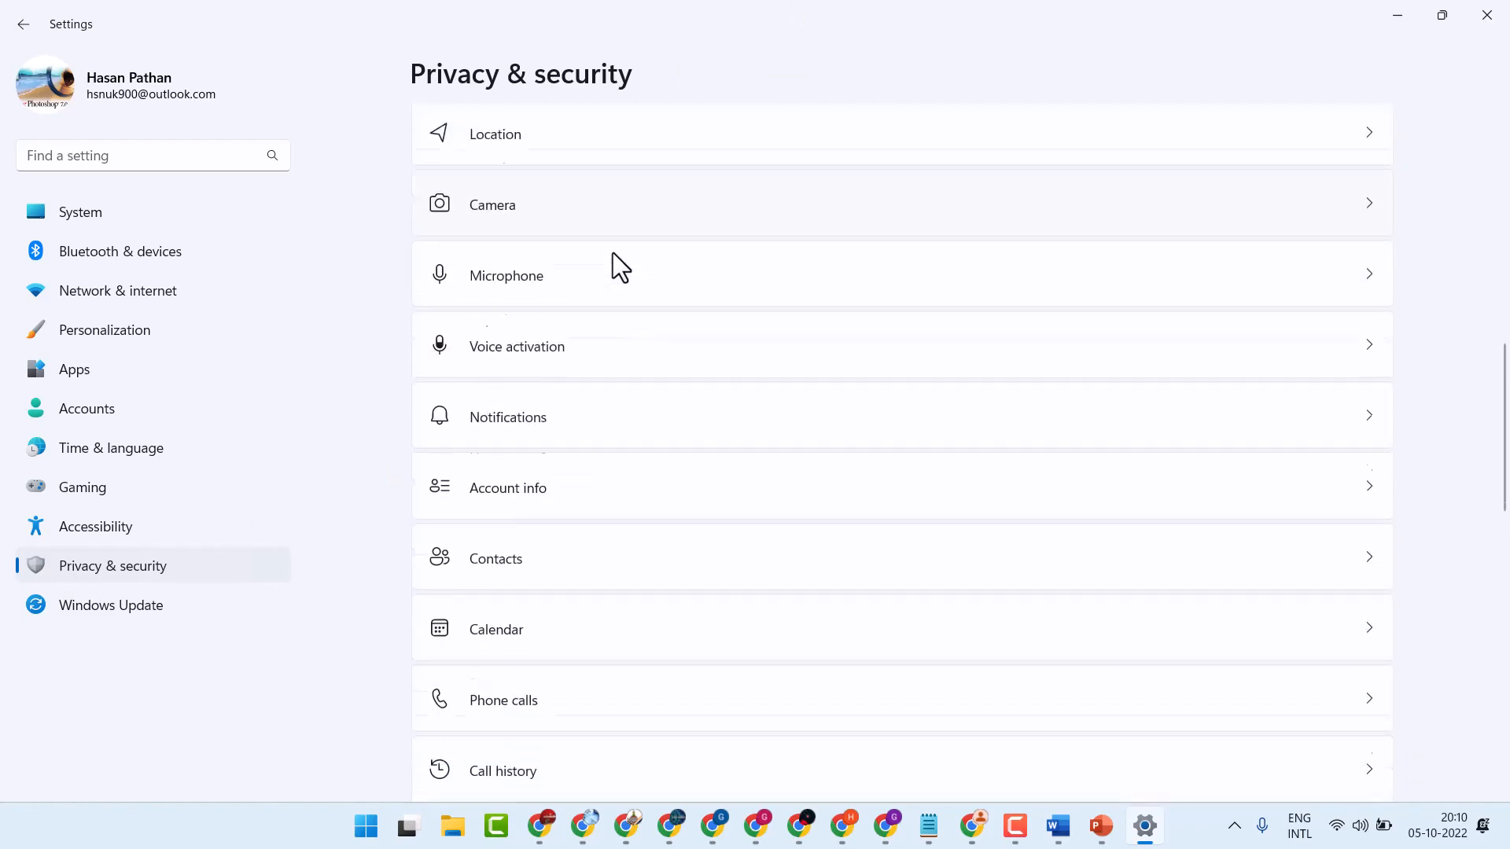
scroll("down", 3)
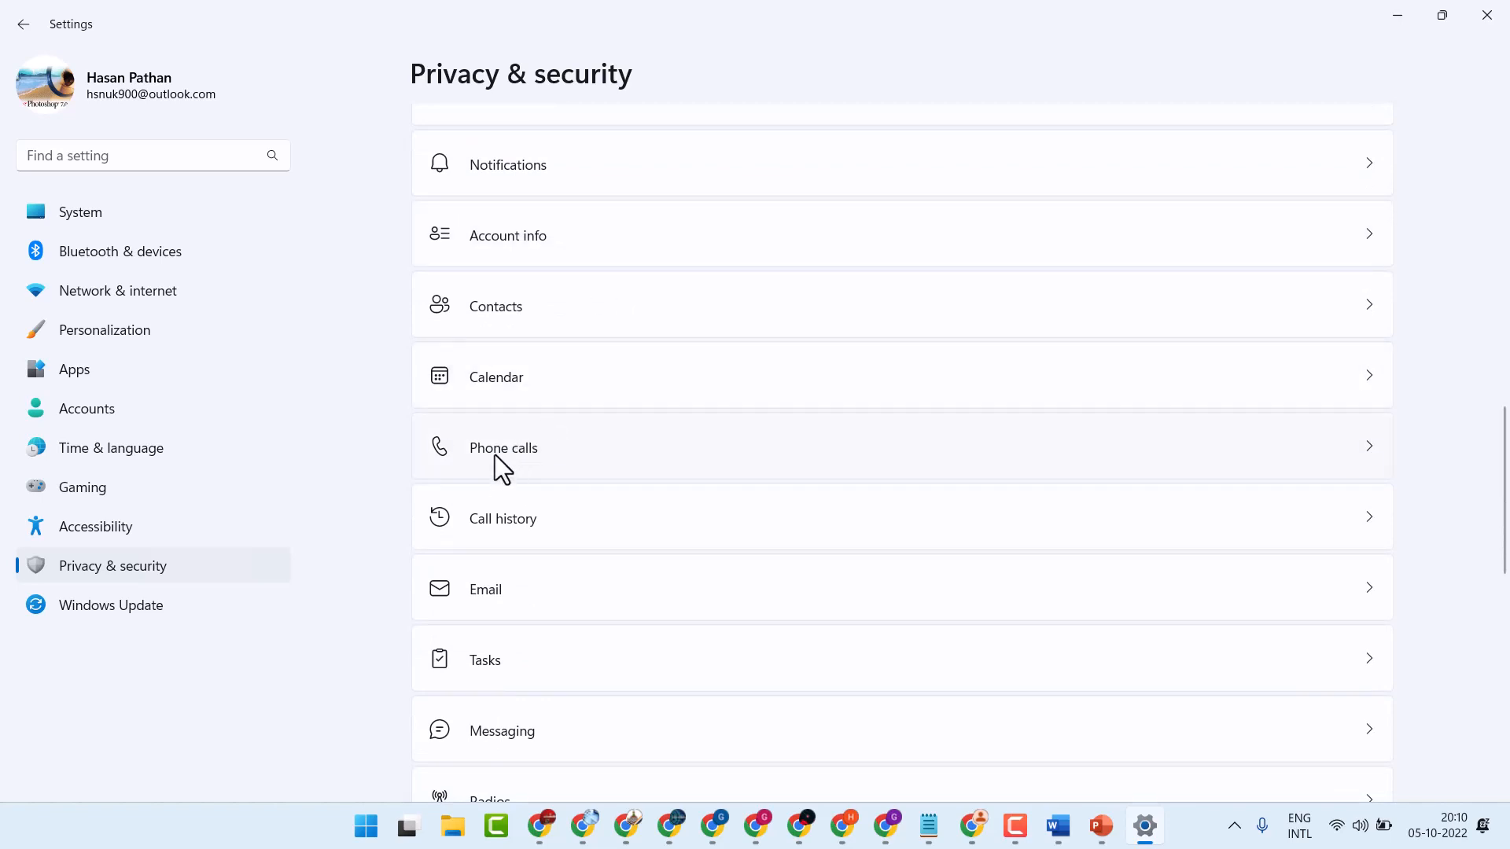
Step: Go to the Phone calls permissions page under App permissions
left_click(503, 447)
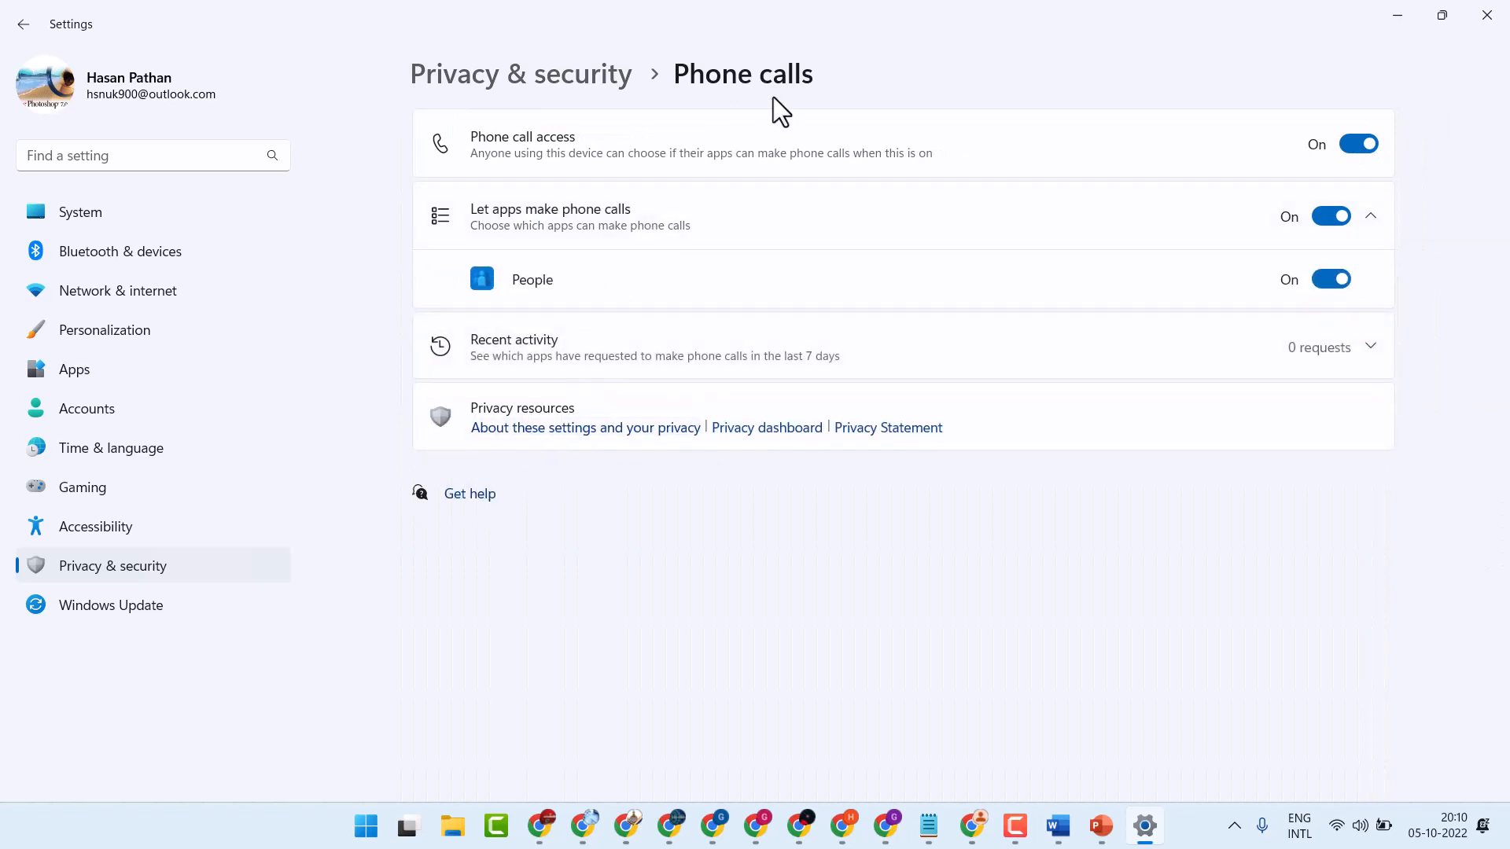
mouse_move(644, 162)
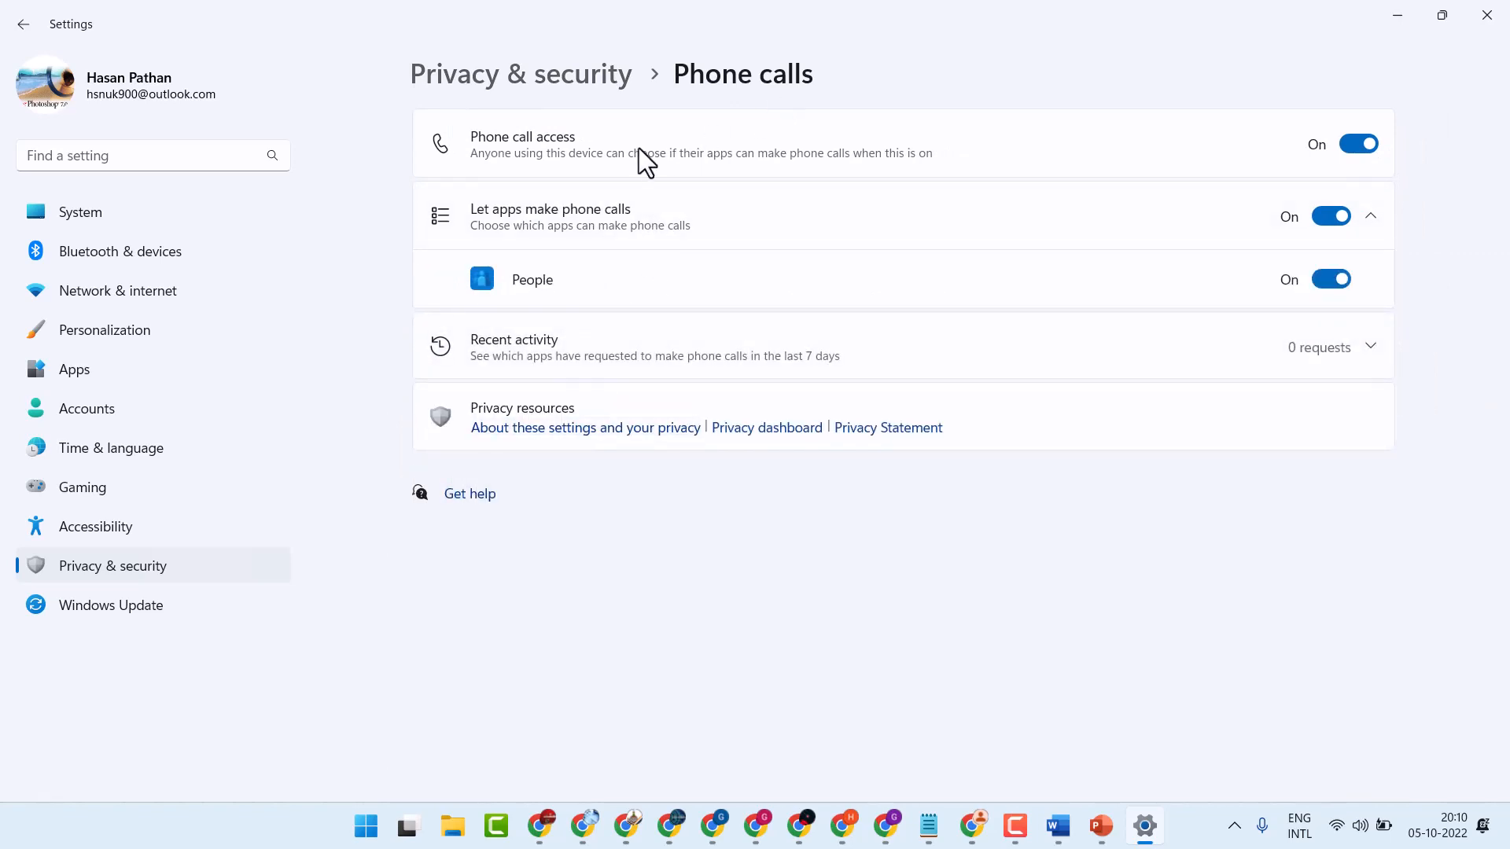
mouse_move(1114, 80)
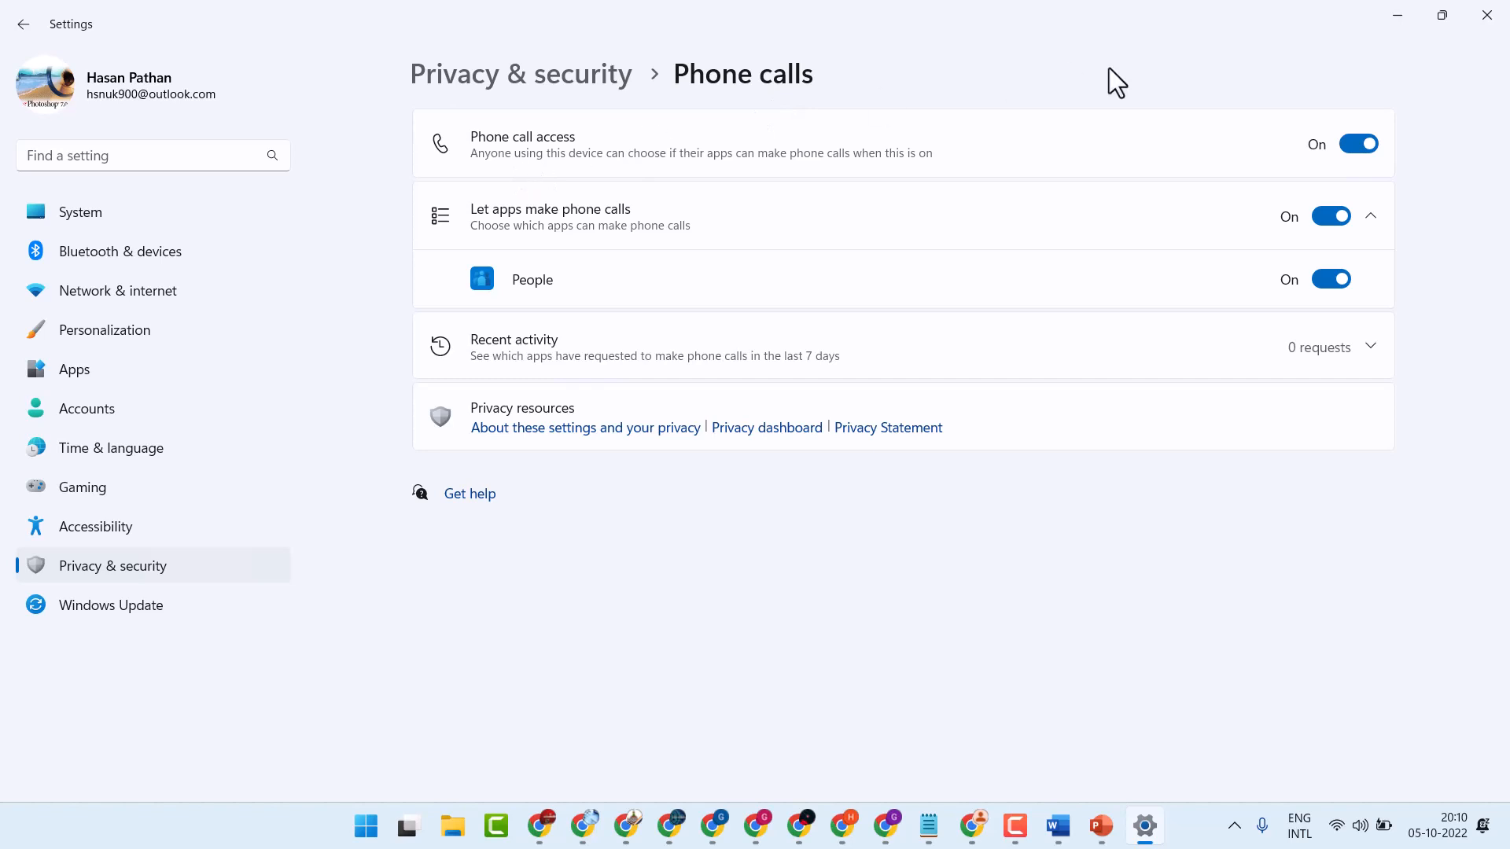
Step: Switch Phone call access Off, disabling app access to phone calls
left_click(1357, 143)
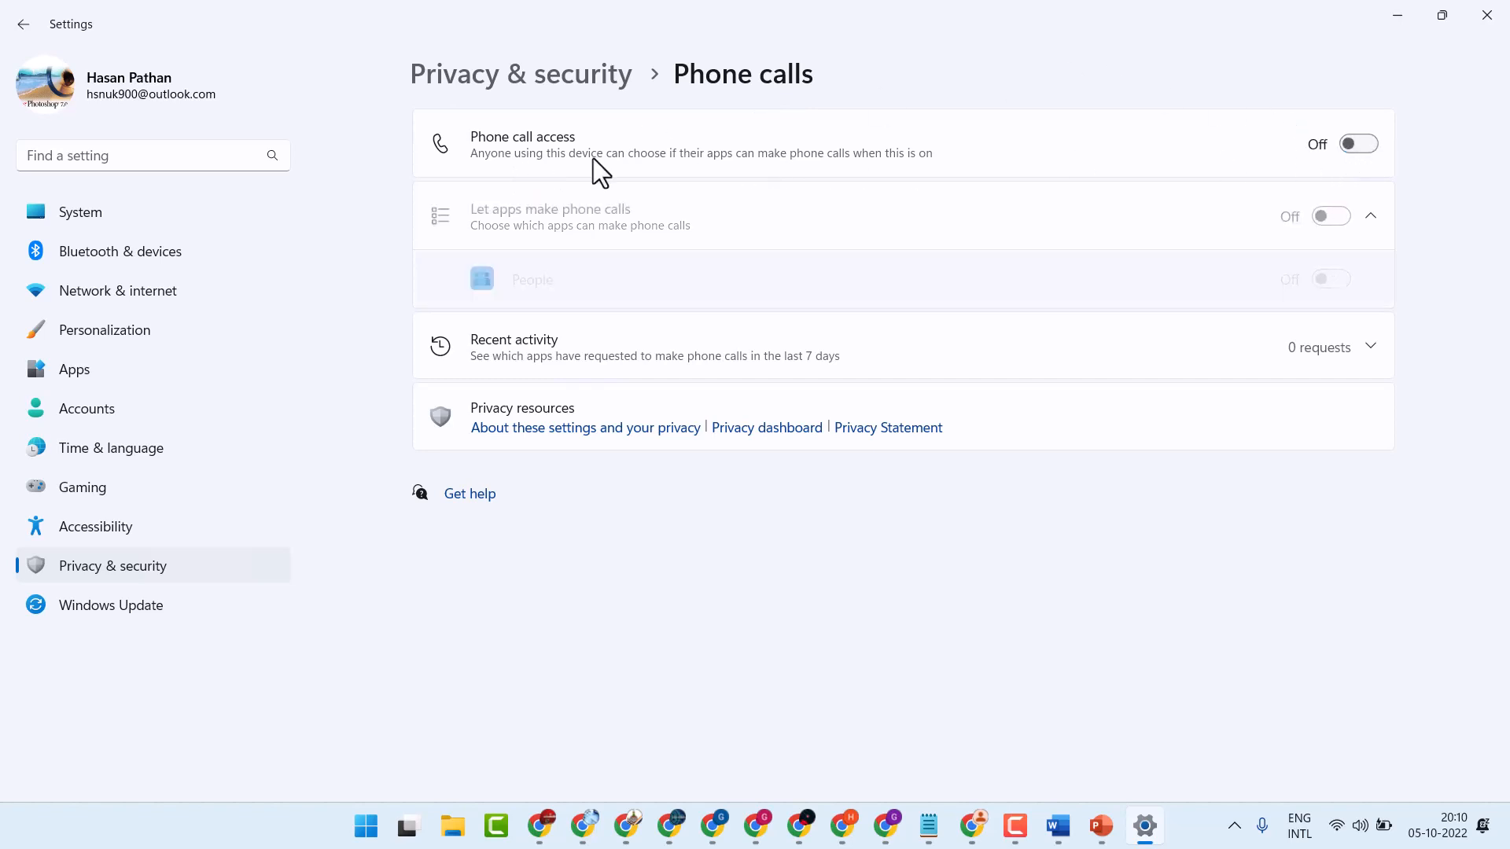
mouse_move(552, 183)
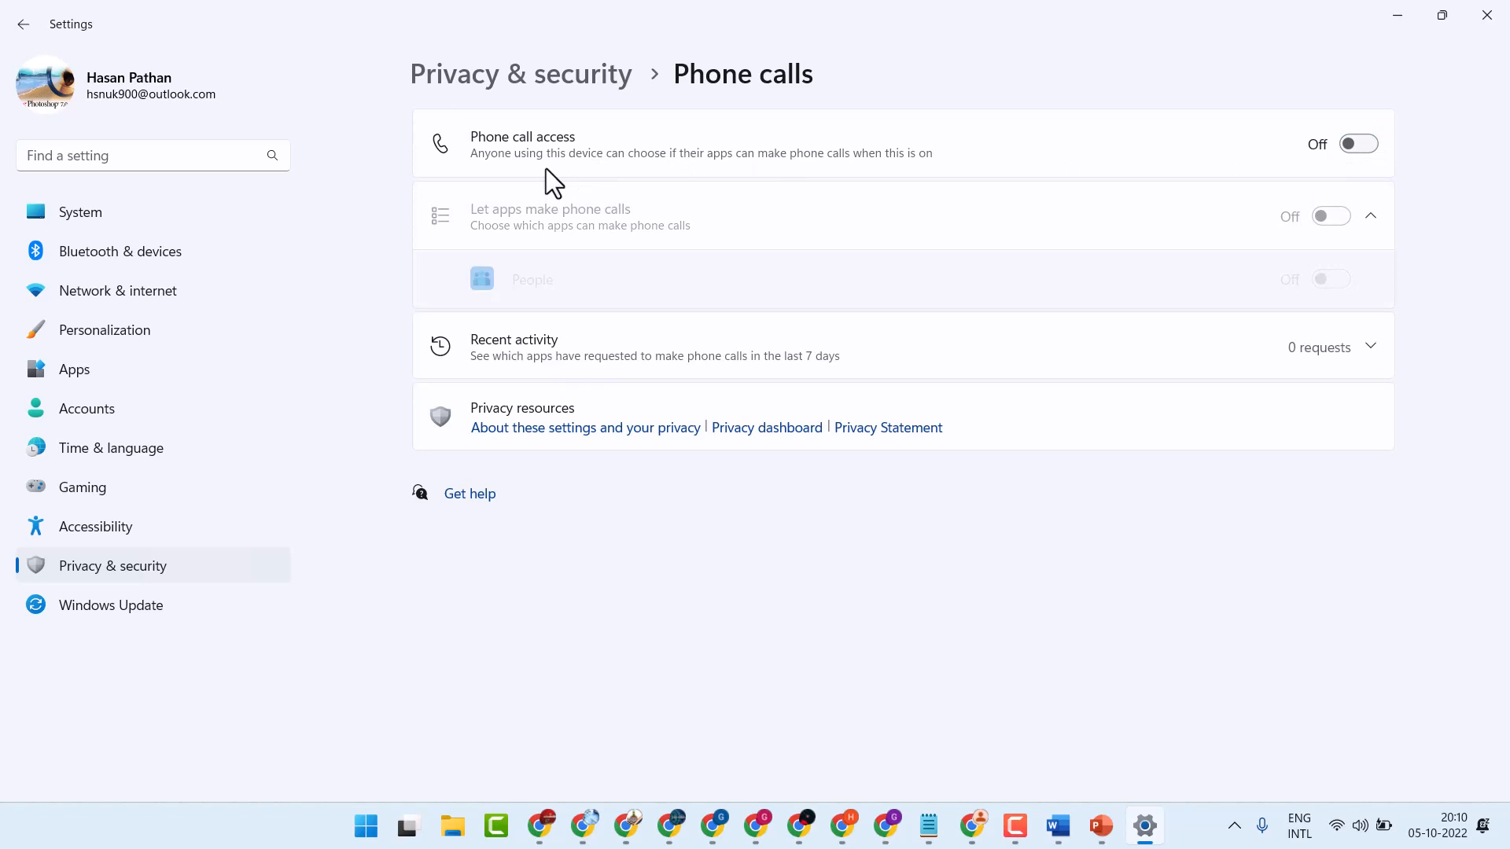
mouse_move(693, 182)
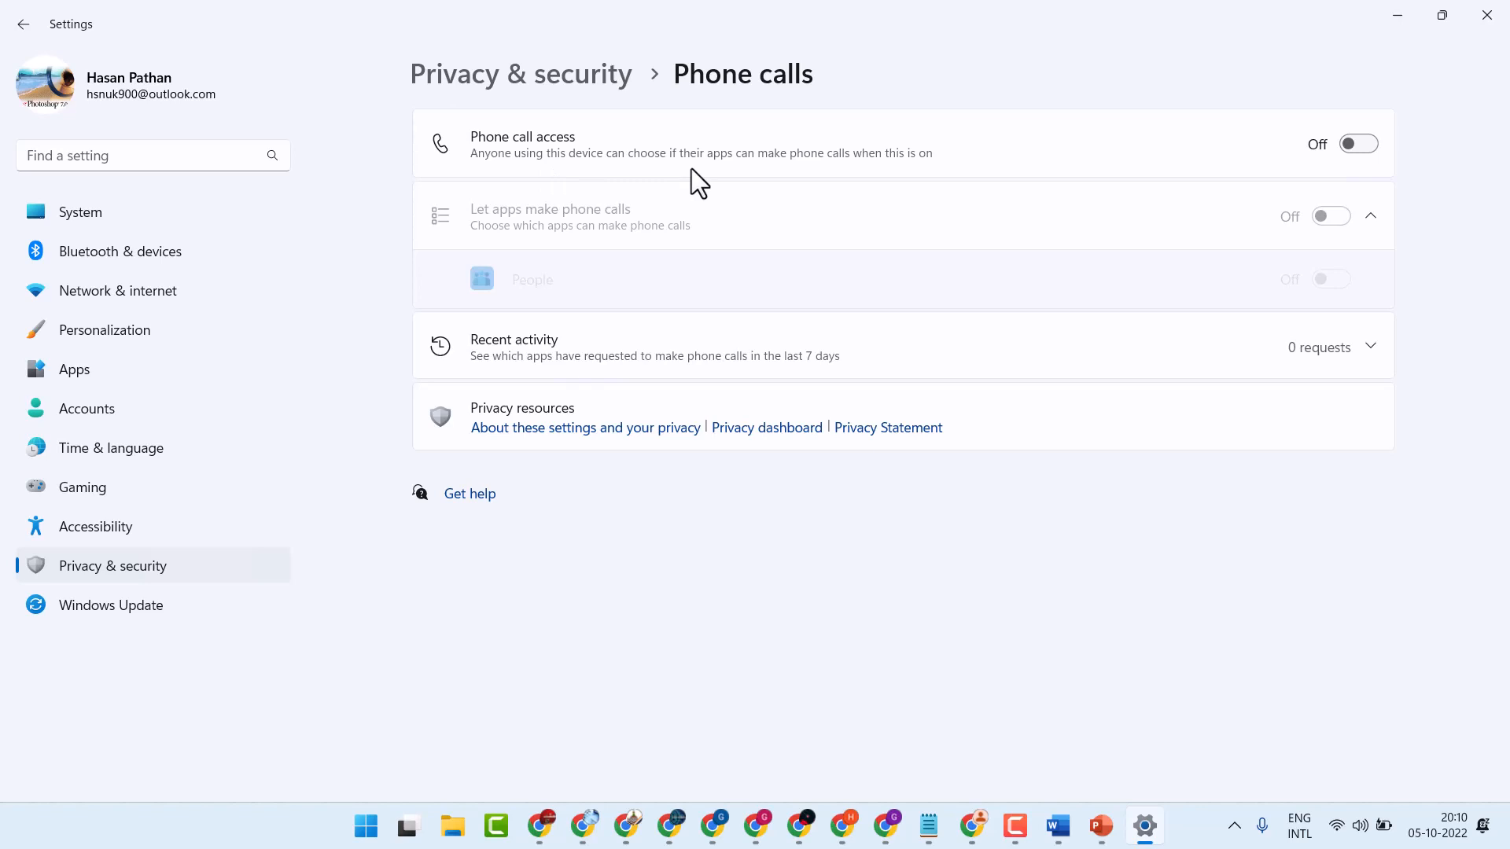
mouse_move(807, 159)
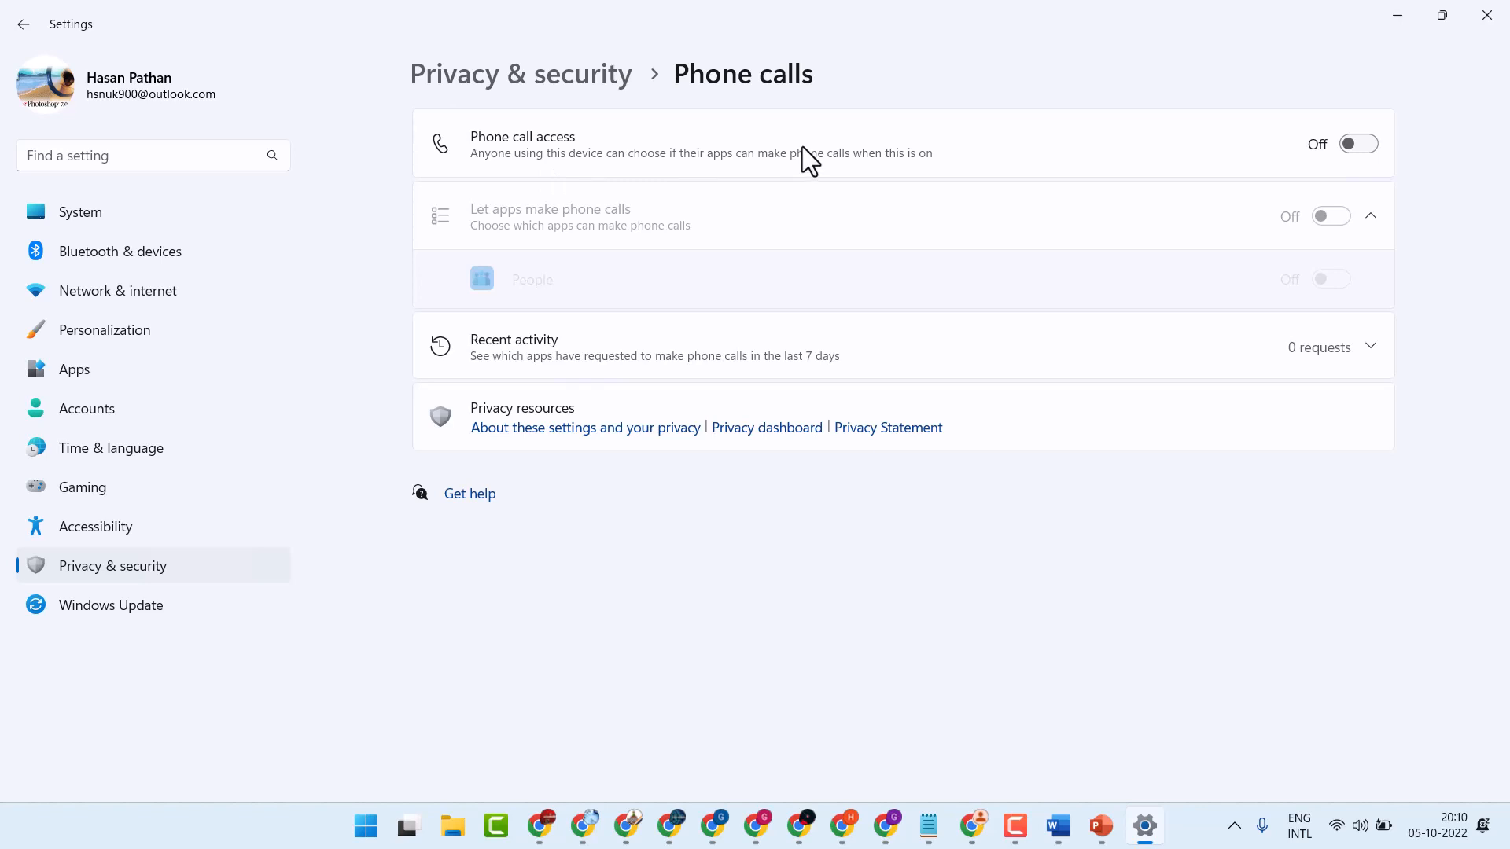
mouse_move(535, 177)
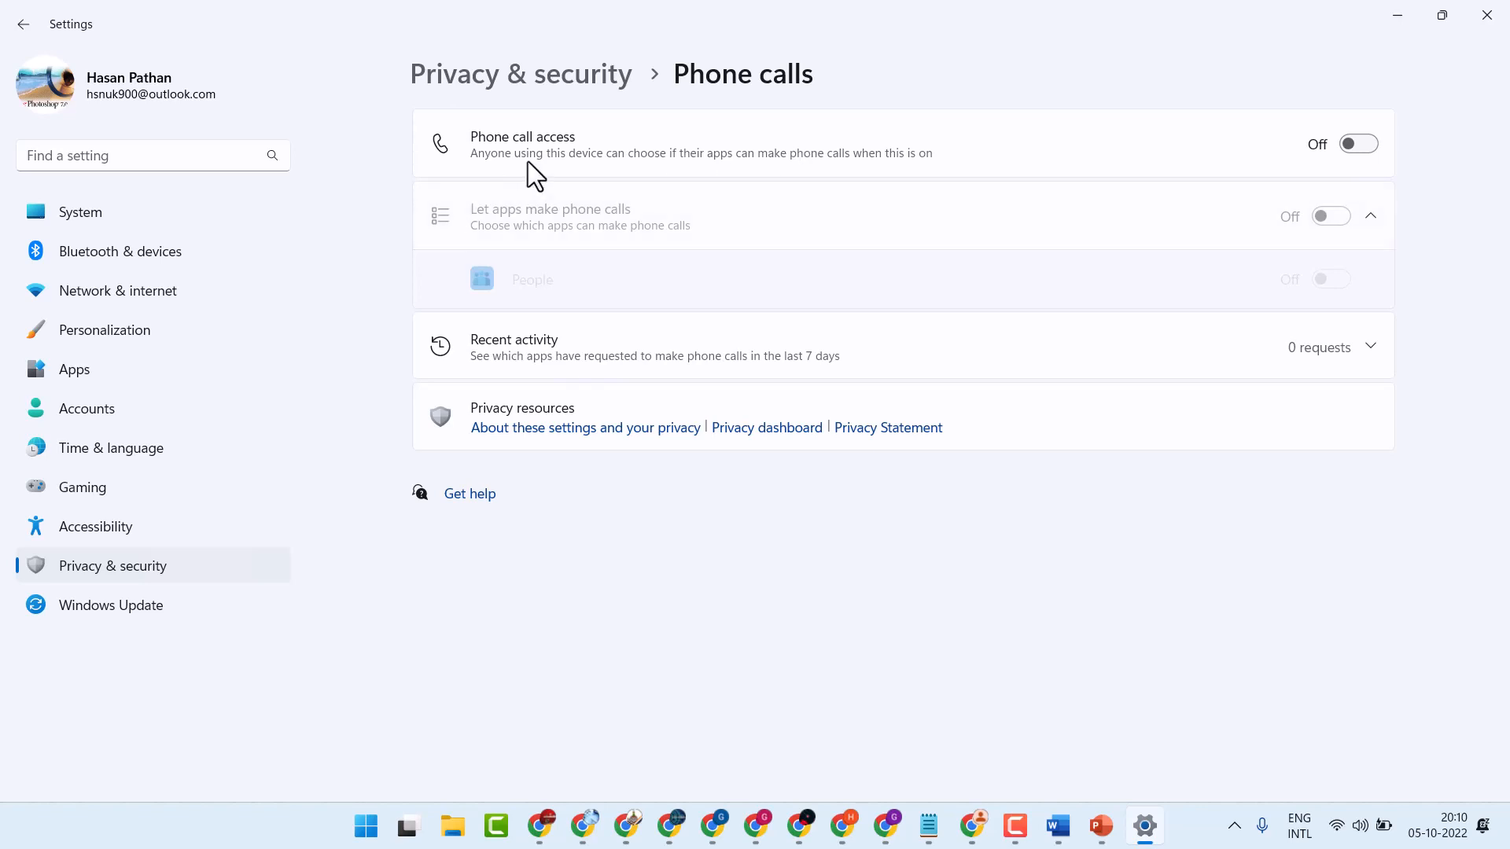
mouse_move(651, 173)
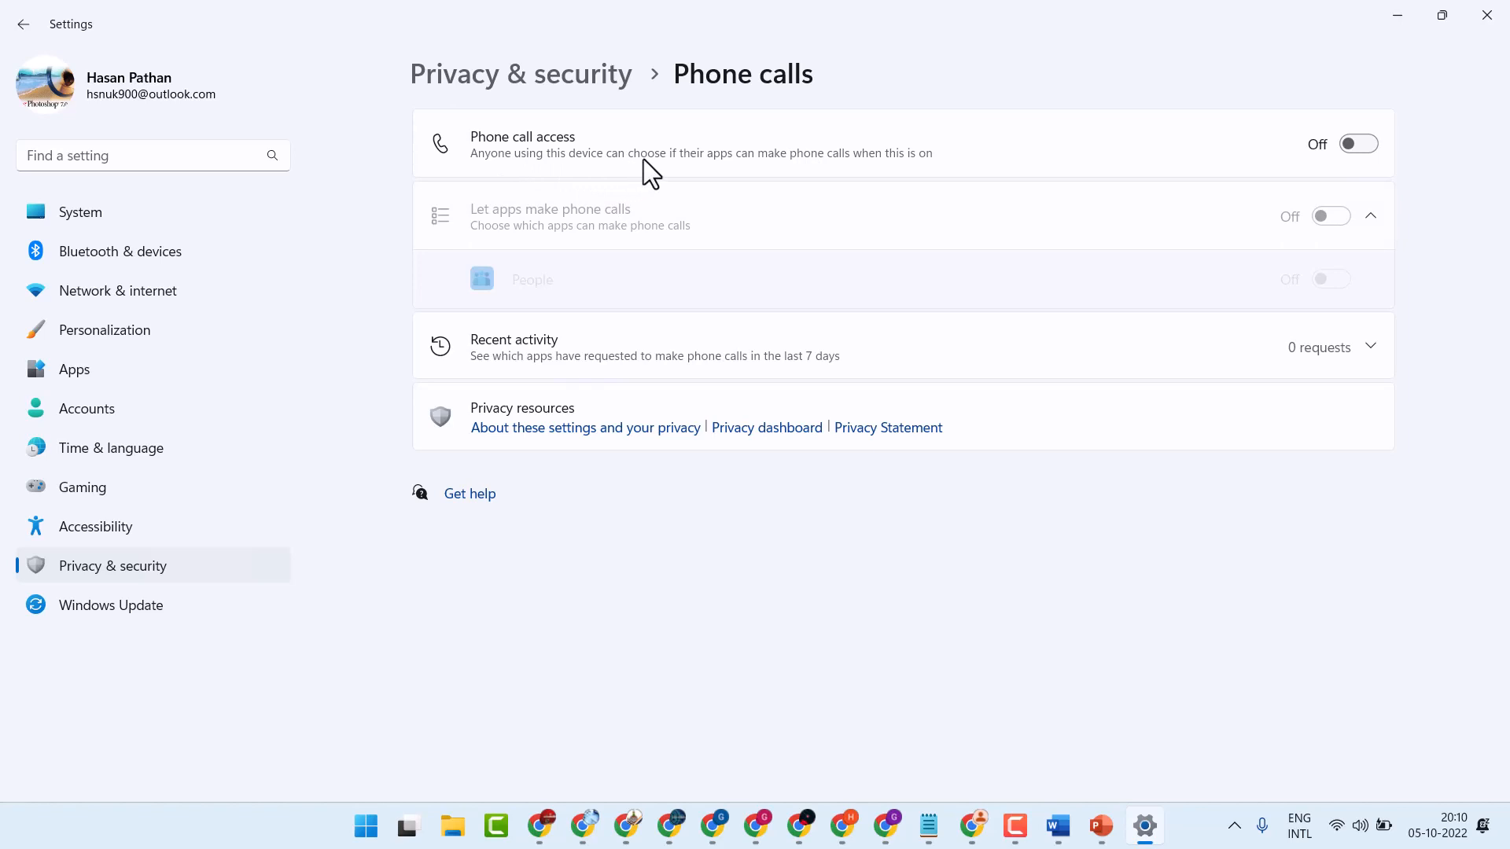
mouse_move(817, 177)
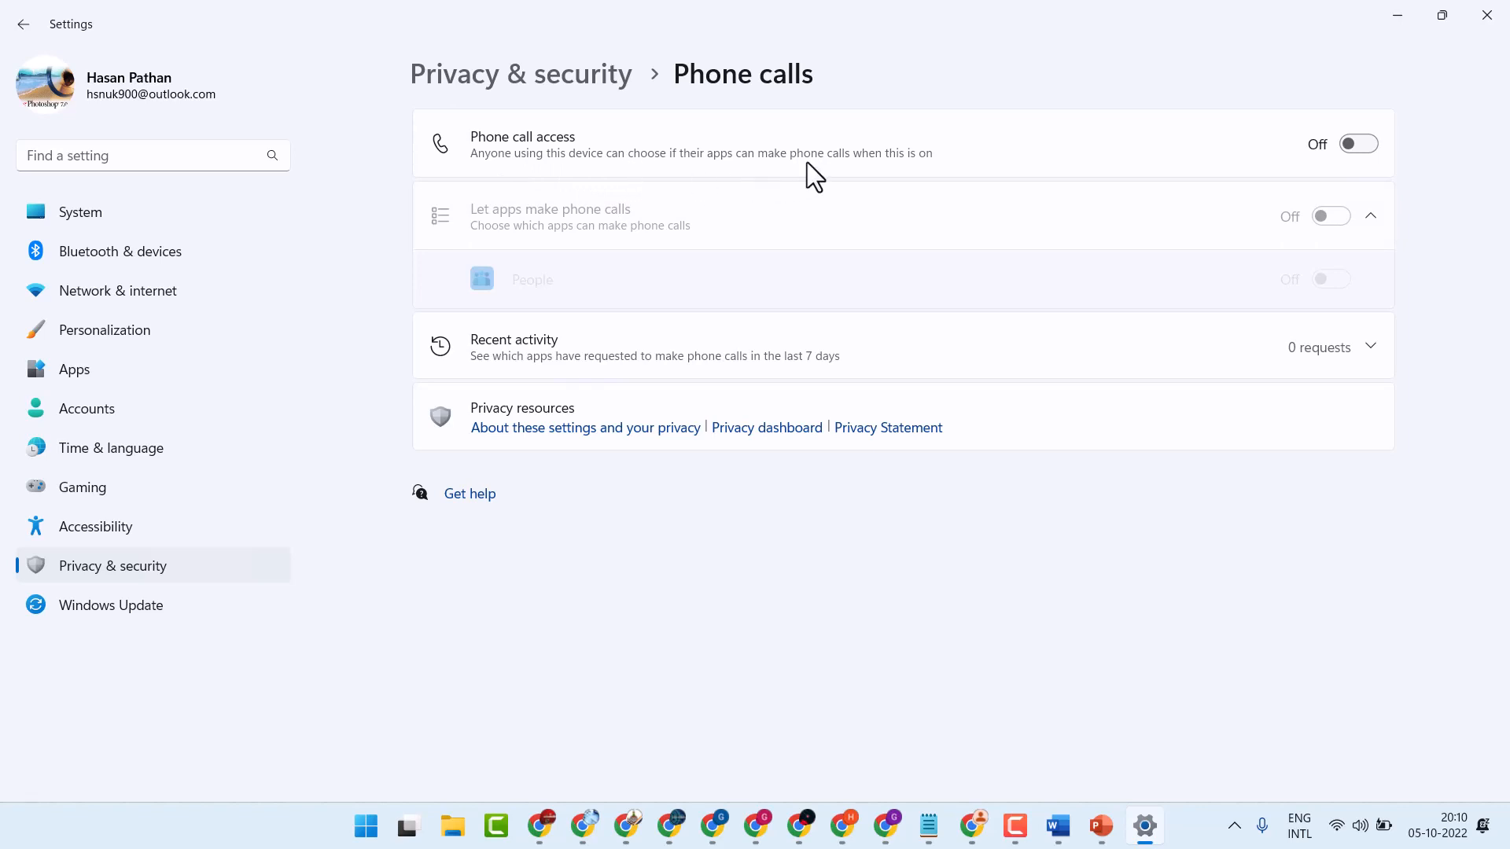
mouse_move(1458, 157)
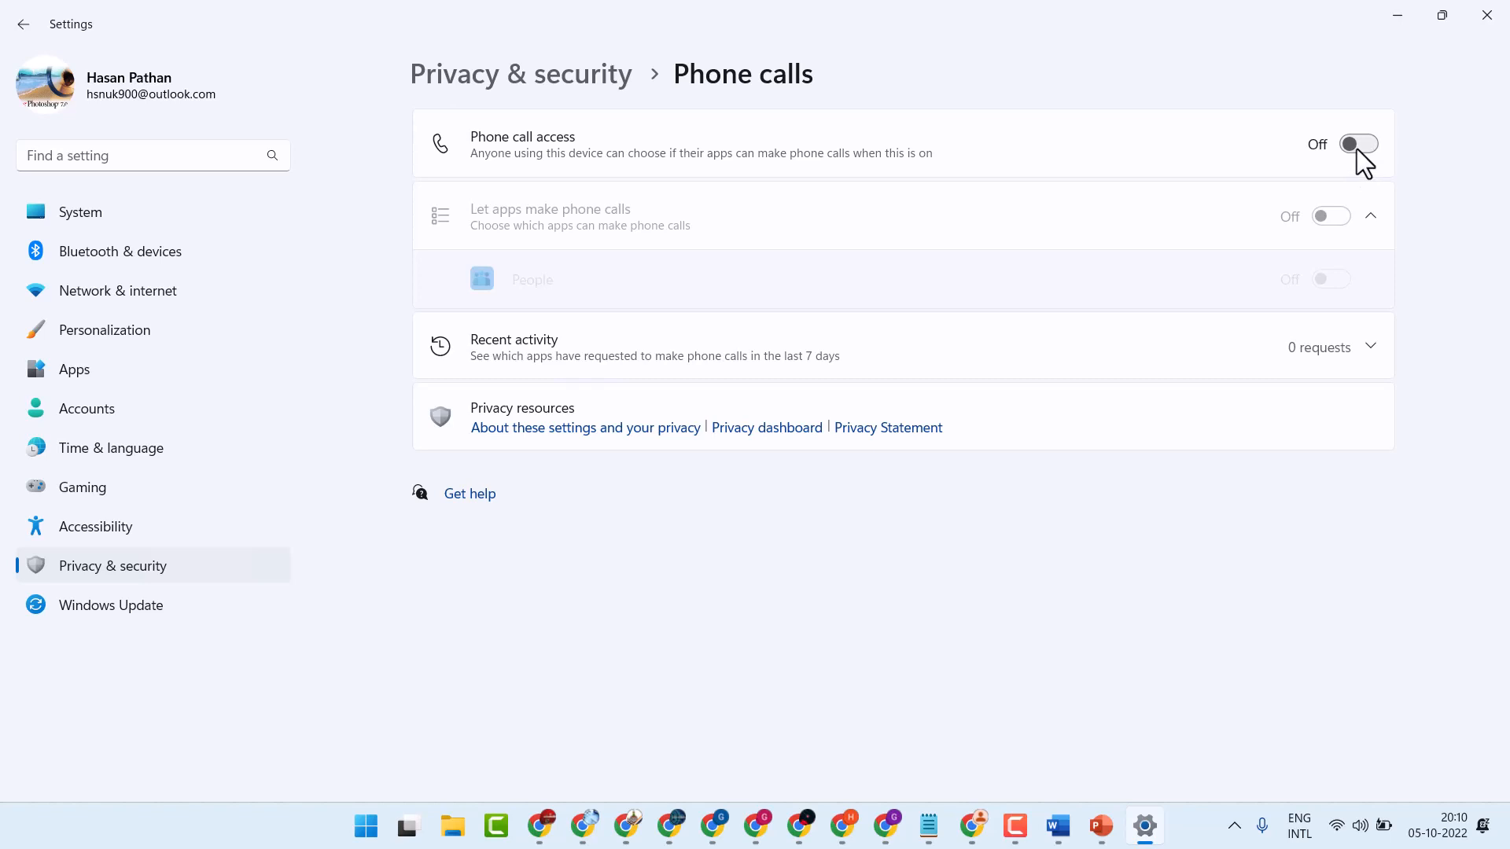
mouse_move(1357, 162)
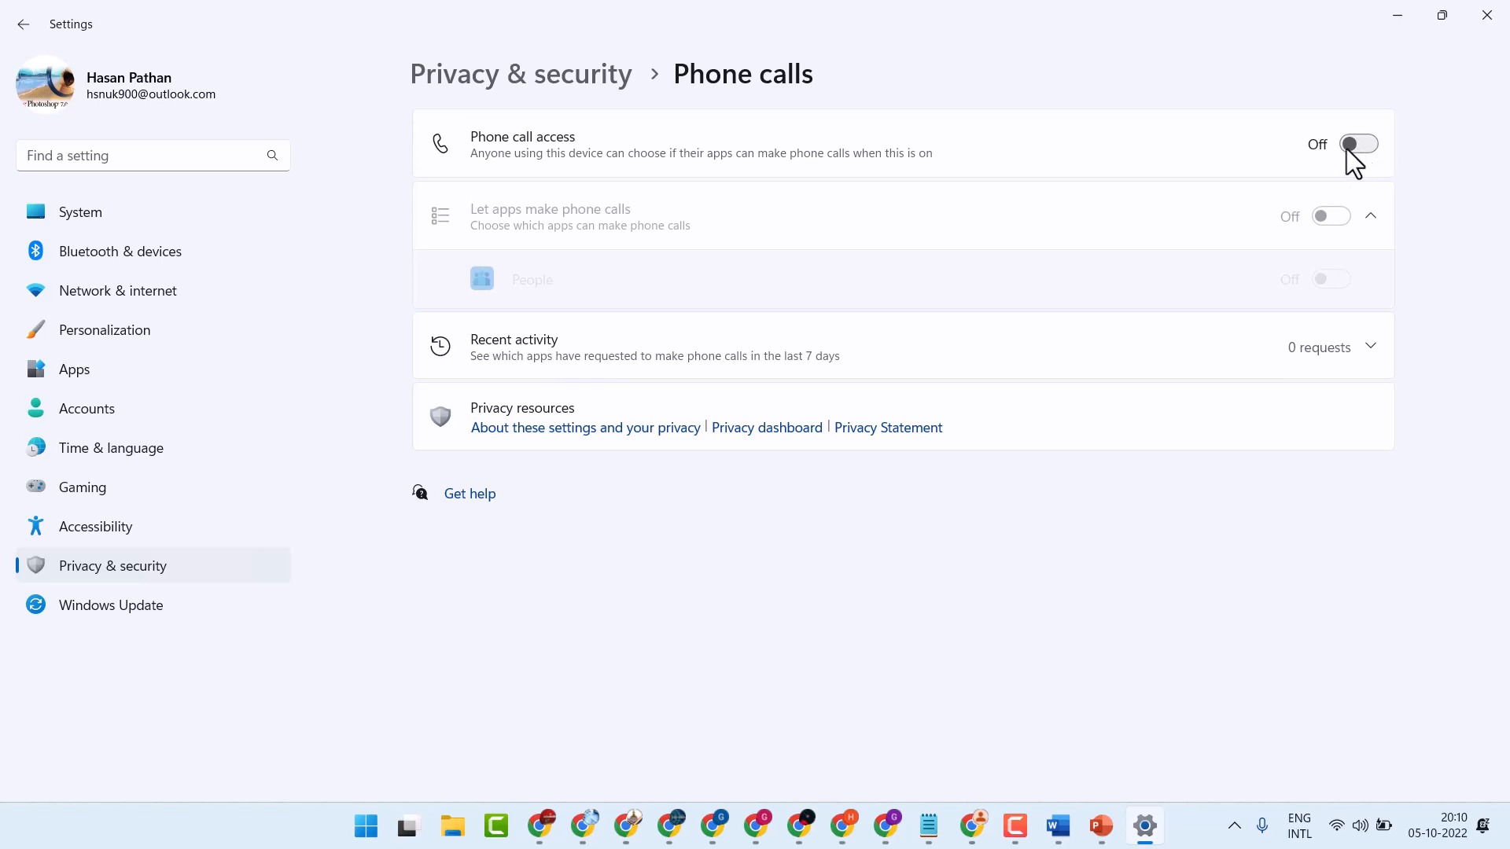